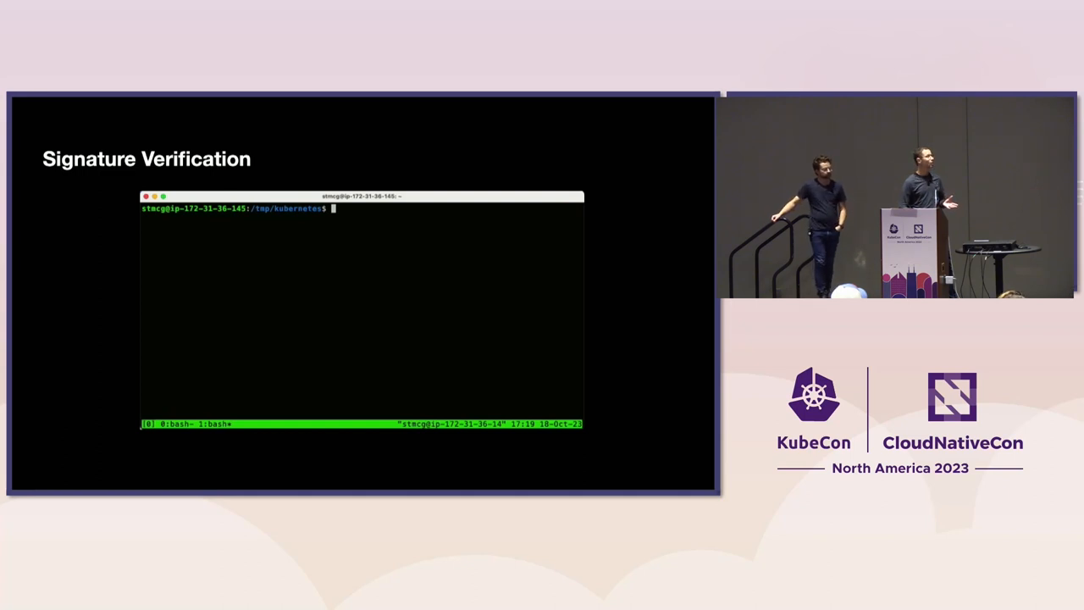
Step: Fetch kubeadm.sig and kubeadm.cert for v1.28.2 linux/amd64 from dl.k8s.io with wget via history search
text(# Get sign)
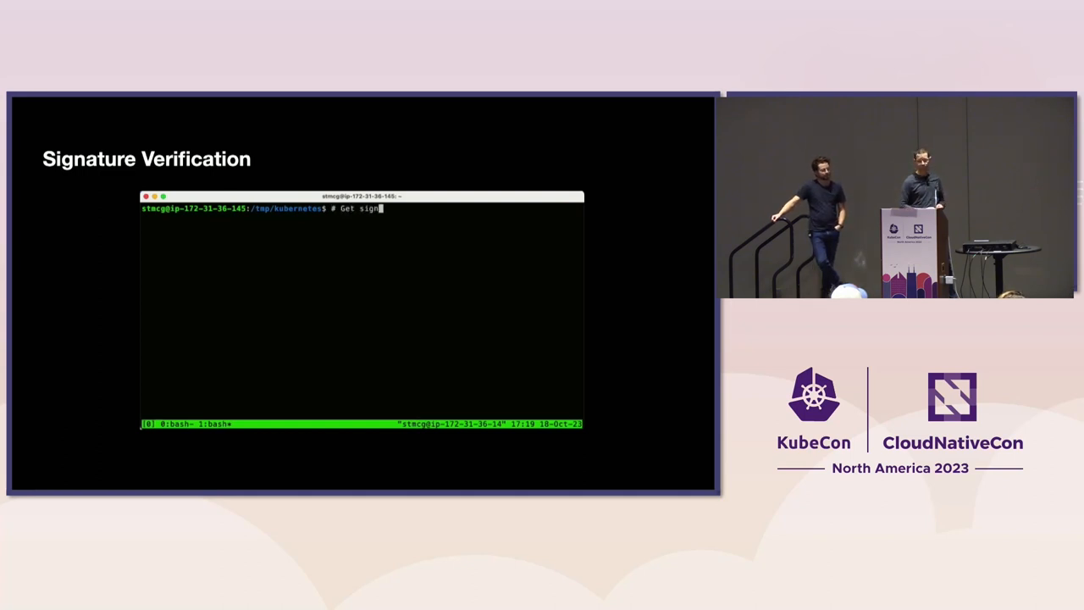
key(ctrl+r)
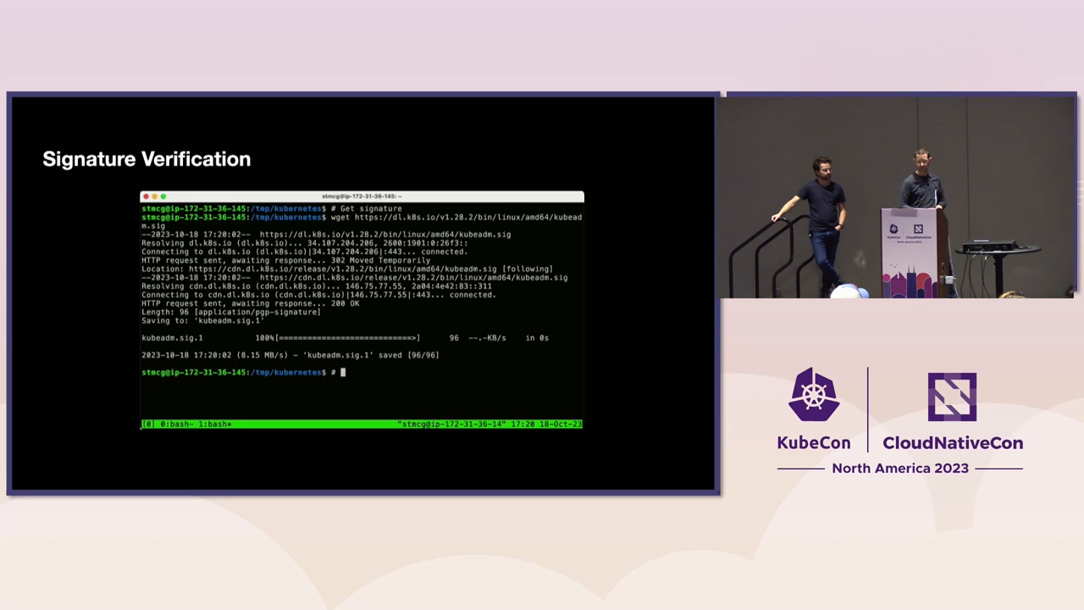
text(# Get cert)
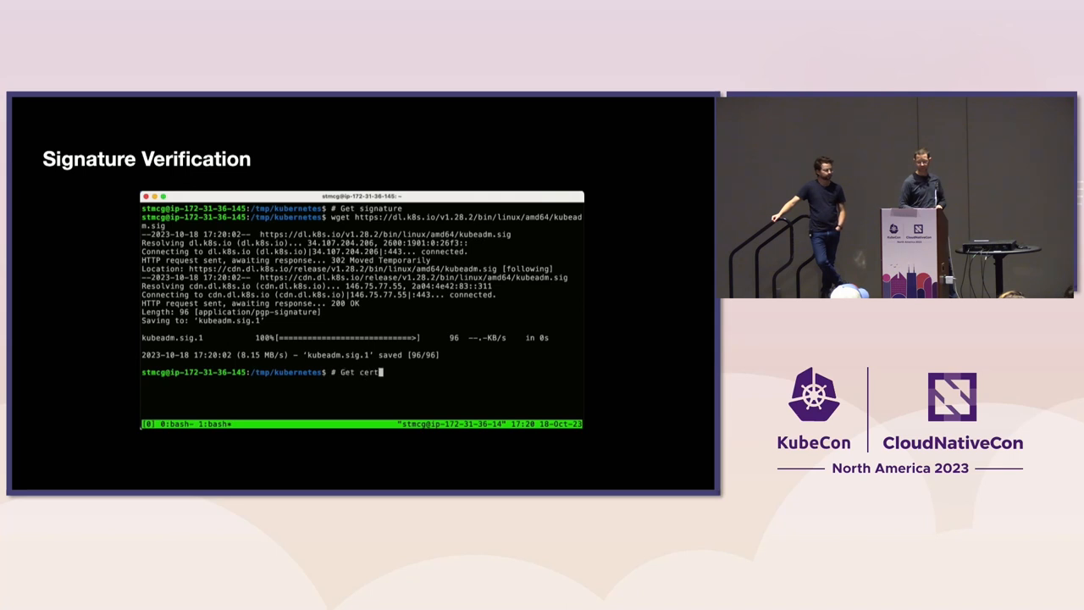
key(ctrl+r)
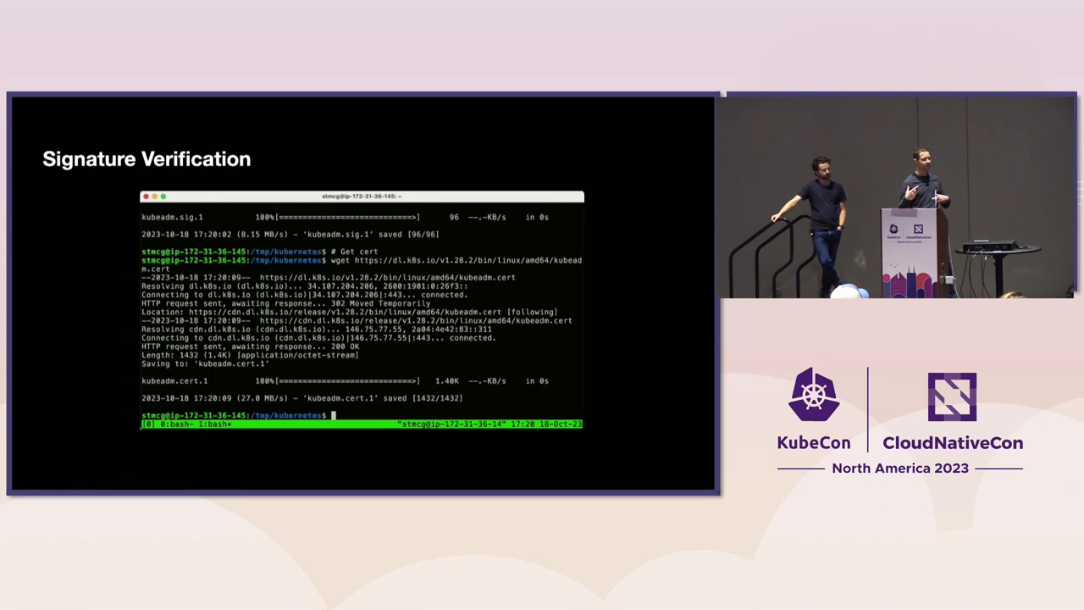
Step: Begin an export command setting the BINARY variable to kubeadm
text(export BINAR)
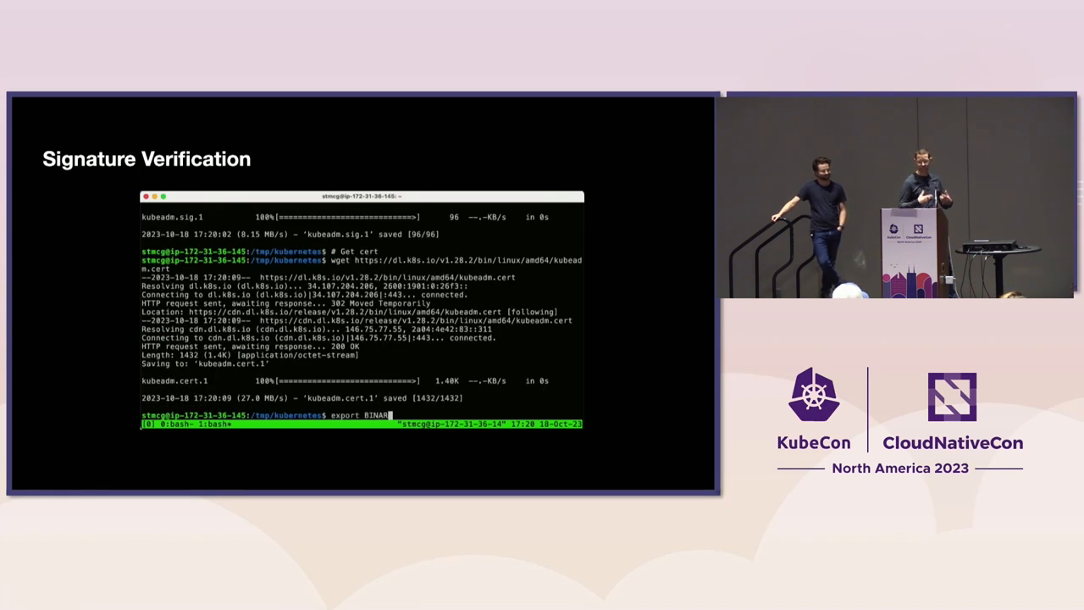
text(=kubea)
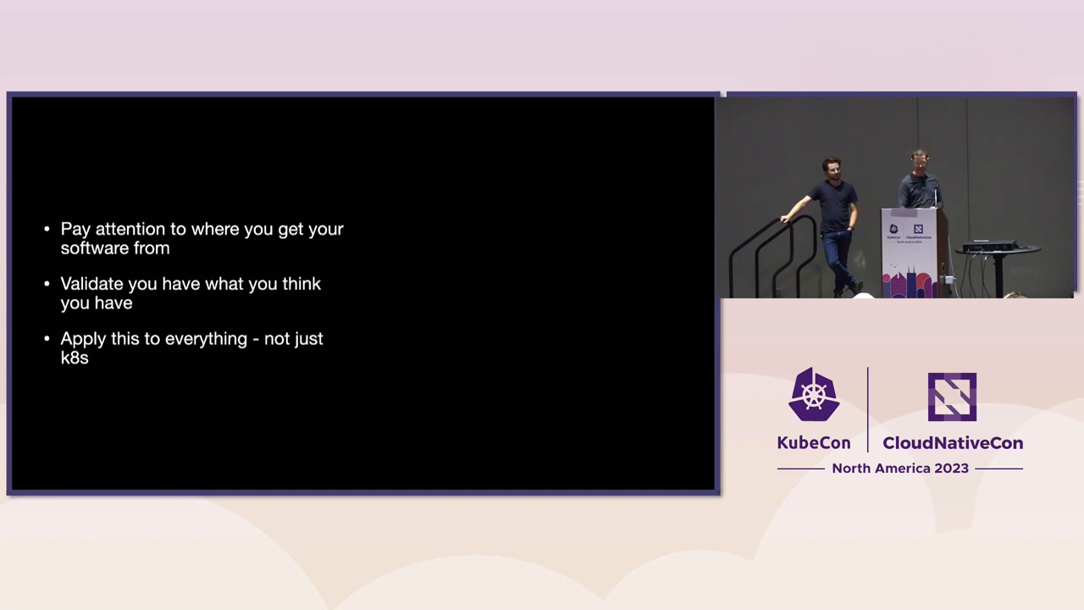
Step: Switch from the presentation to the tmux terminal showing the kubernetes build directory listing
key(Right)
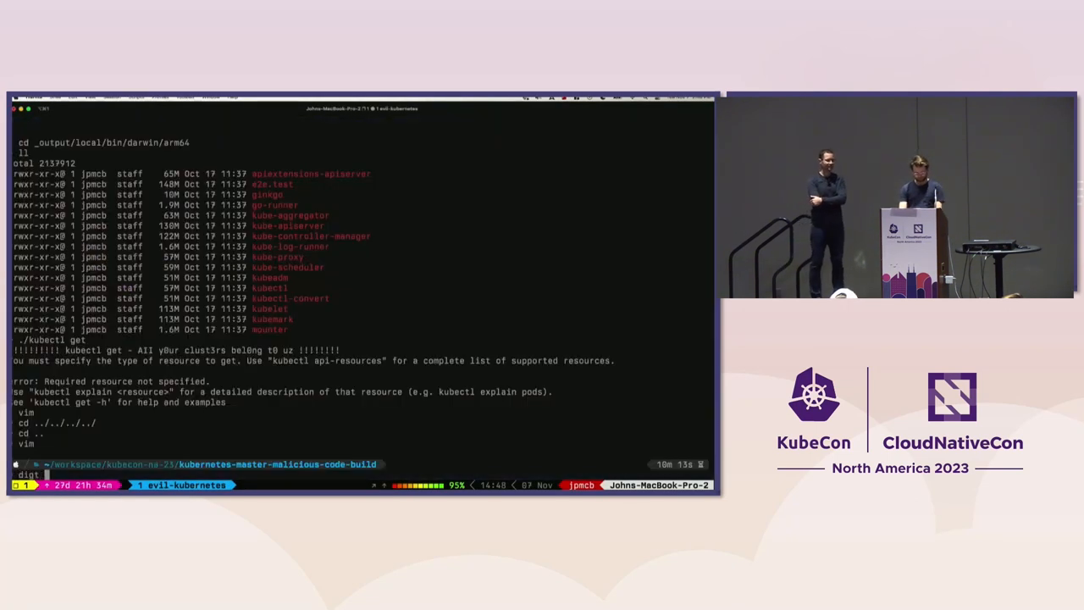
Step: Run 'dig master.zip' for its A records and 'dig -v' for version 9.10.6, then start typing 'kuber'
text(dig master.zip)
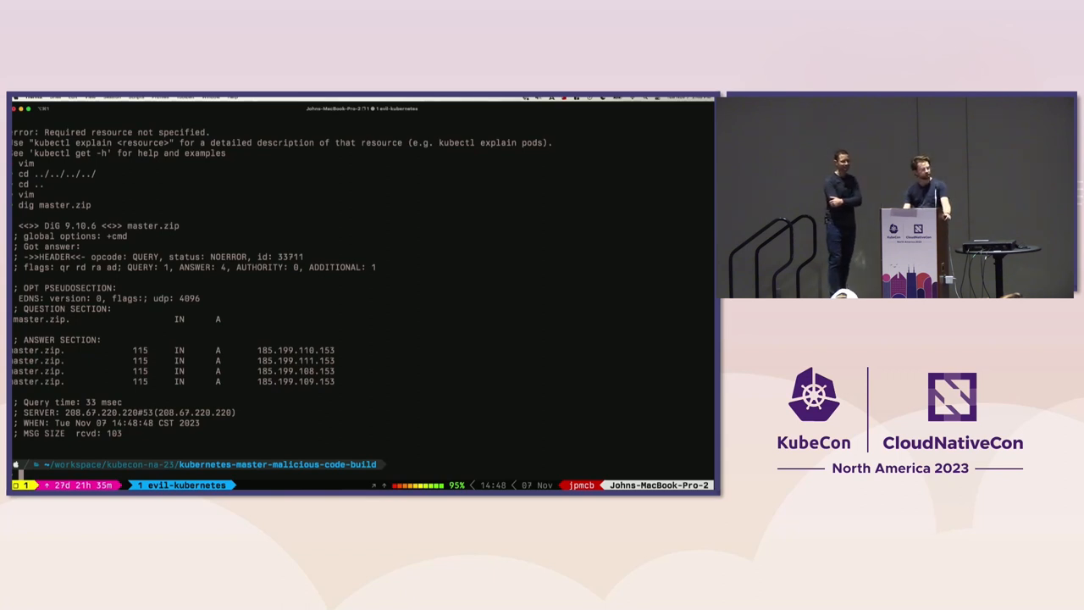
text(dig master.zip)
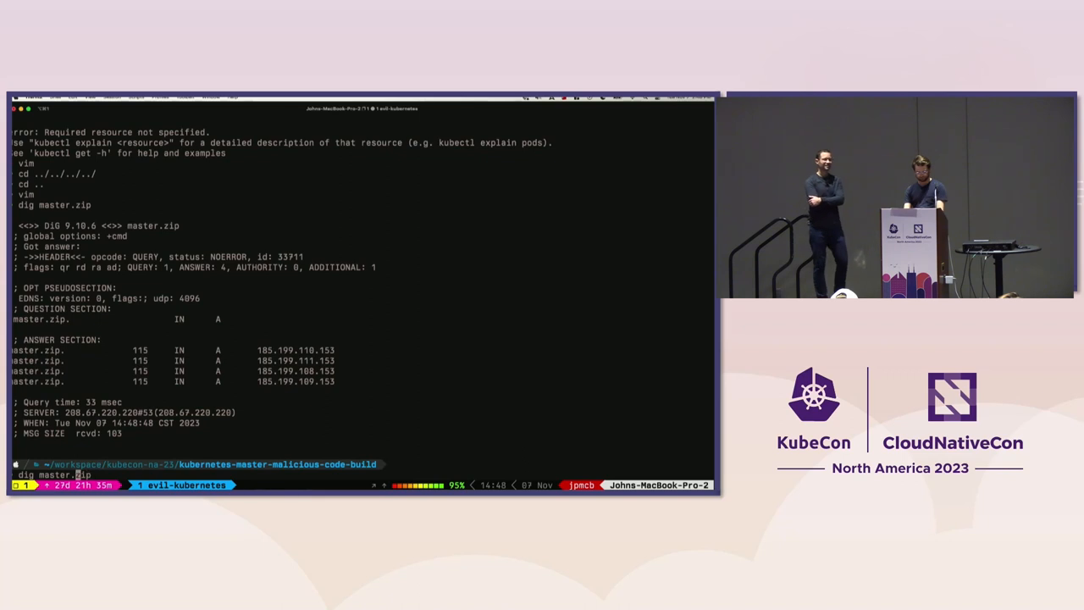
text(-v)
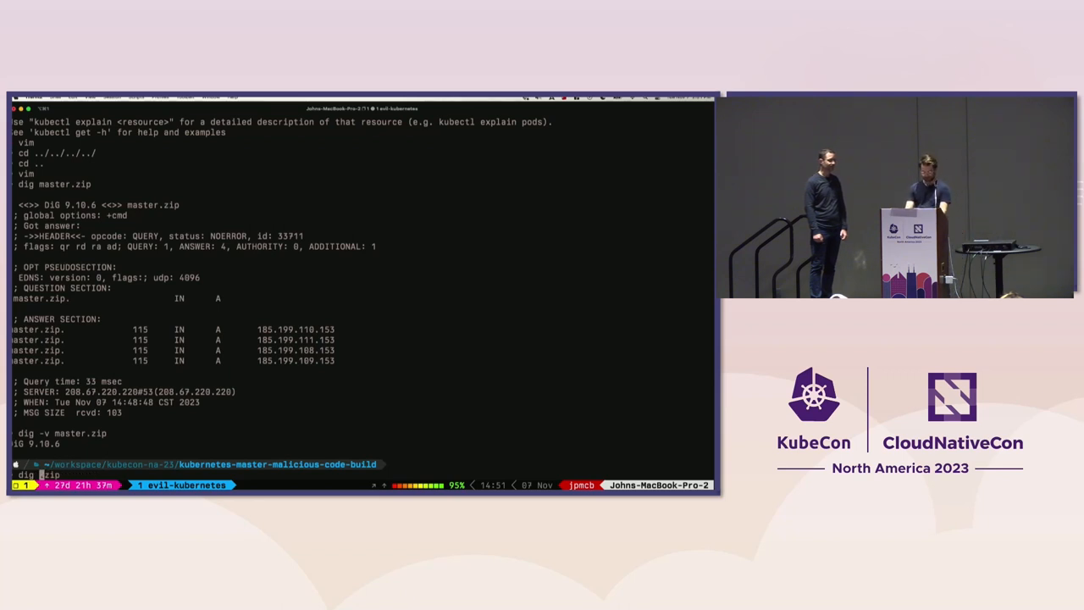
text(kuber)
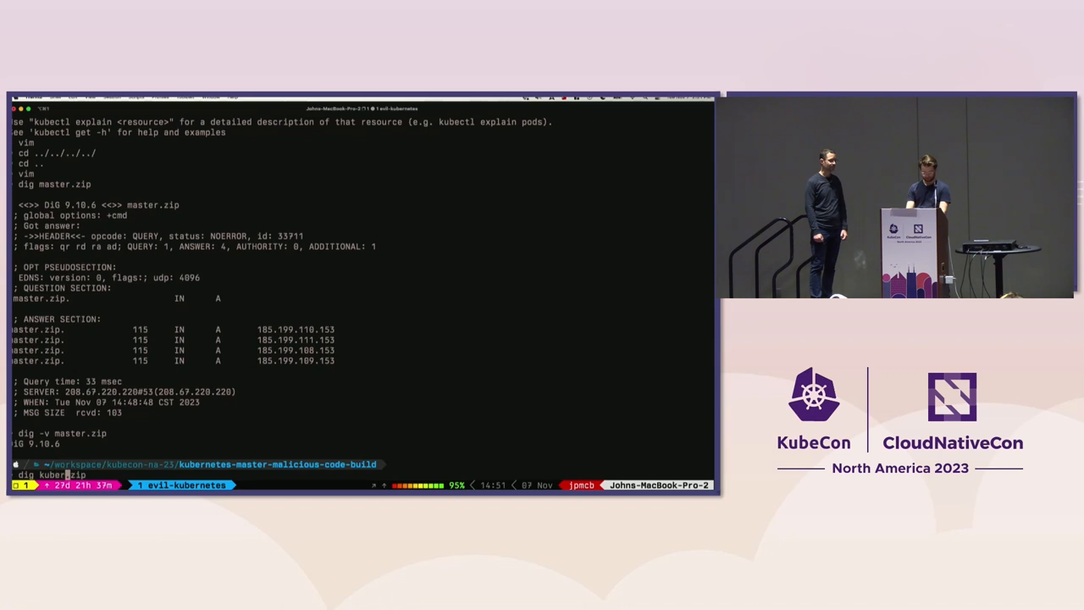